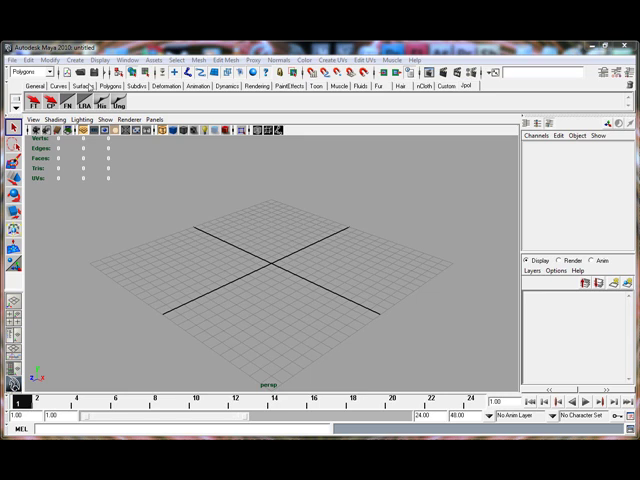
Bring up the Plug-in Manager from the Window > Settings/Preferences menu
click(122, 60)
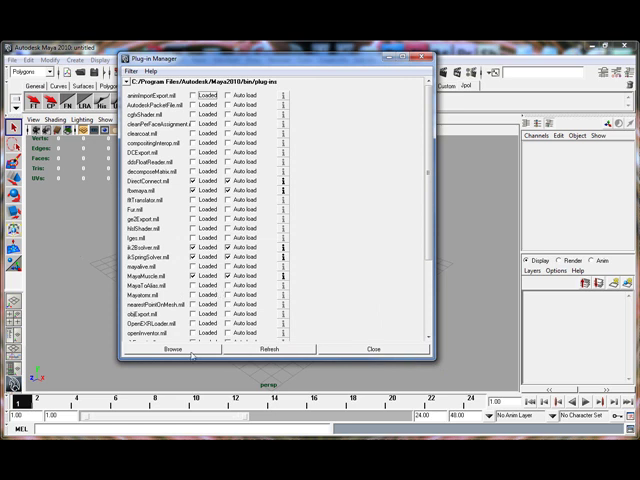
Scroll the plug-in list toward Mayatomr.mll to load the Mental Ray renderer
scroll(down, 3)
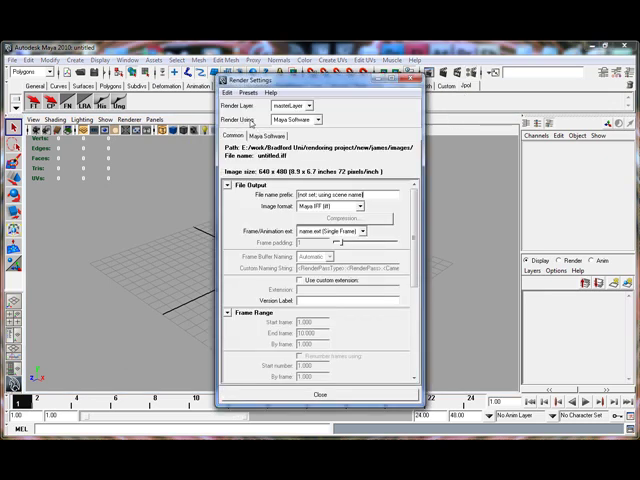
Set Render Using to mental ray and show its Indirect Lighting settings
click(292, 120)
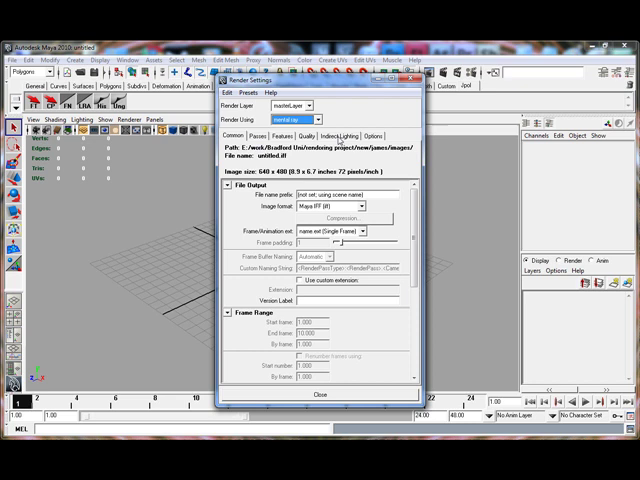
click(340, 136)
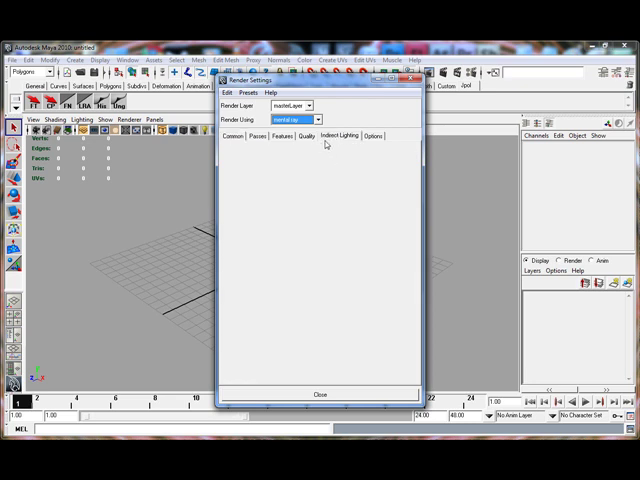
click(338, 136)
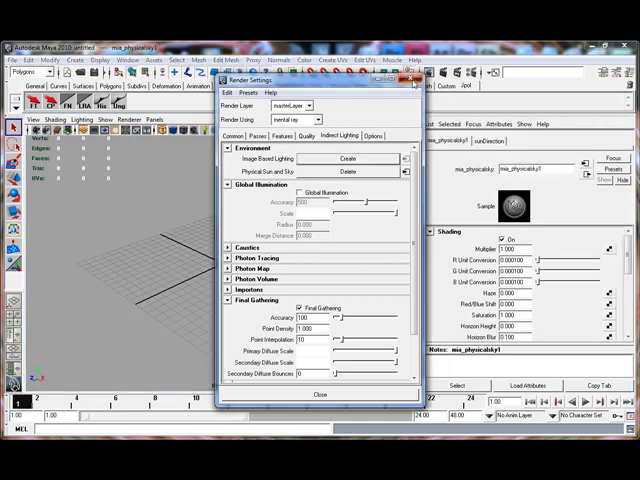
Create the Physical Sun and Sky, enabling Final Gathering and the mia_physicalsky1 shader
click(320, 394)
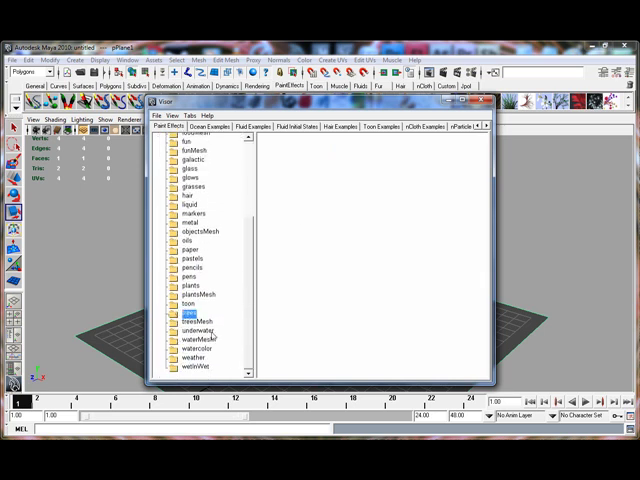
Choose a tree brush from the Paint Effects trees folder in the Visor
click(190, 316)
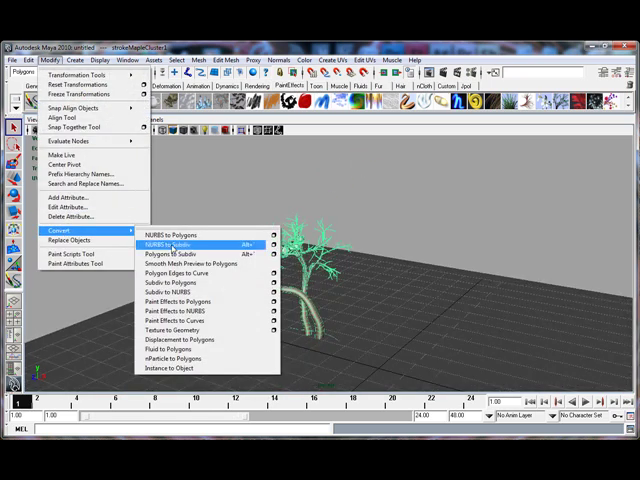
mouse_move(180, 320)
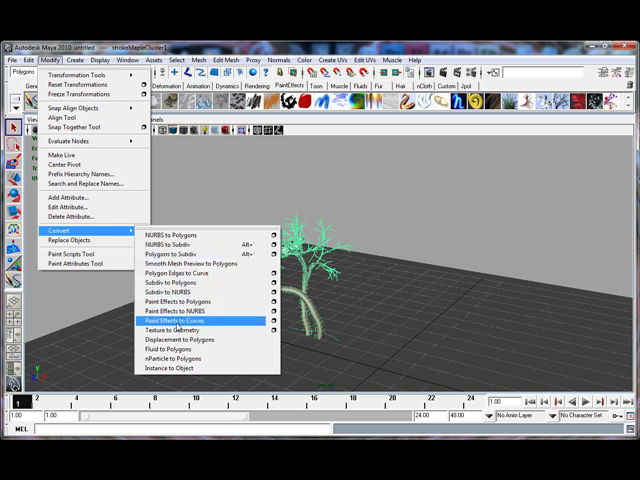
Convert the selected Paint Effects tree stroke to polygon geometry
click(186, 318)
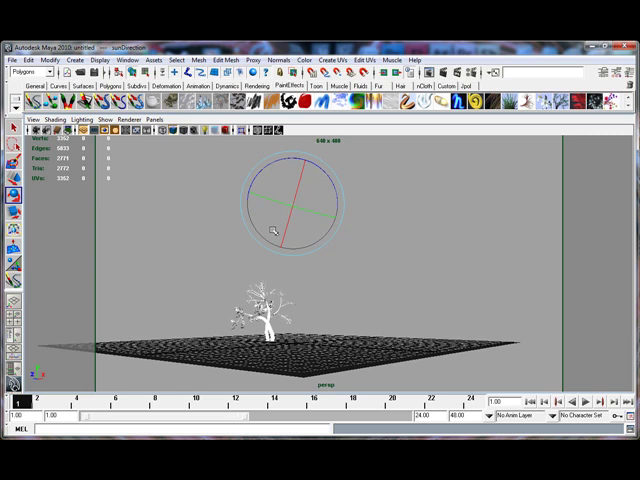
mouse_move(300, 222)
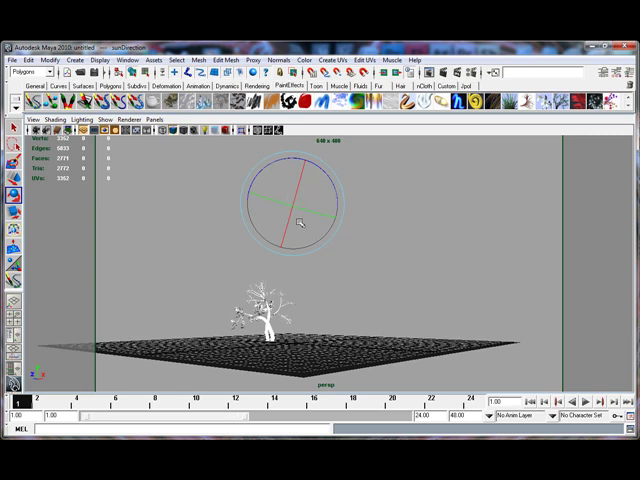
Rotate the sunDirection light to angle the sun over the tree
drag(300, 224, 284, 190)
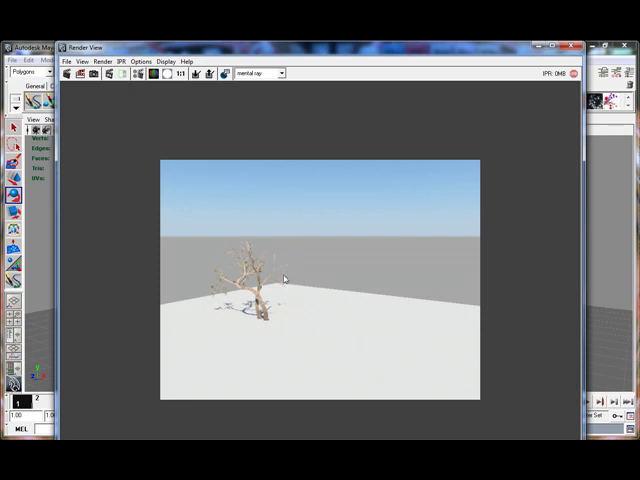
mouse_move(260, 324)
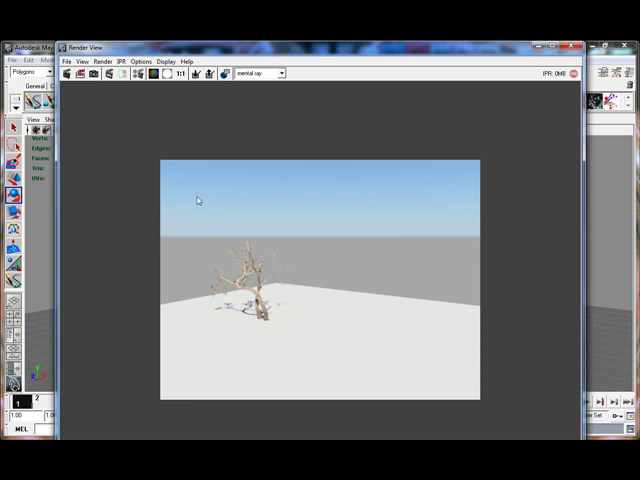
mouse_move(312, 220)
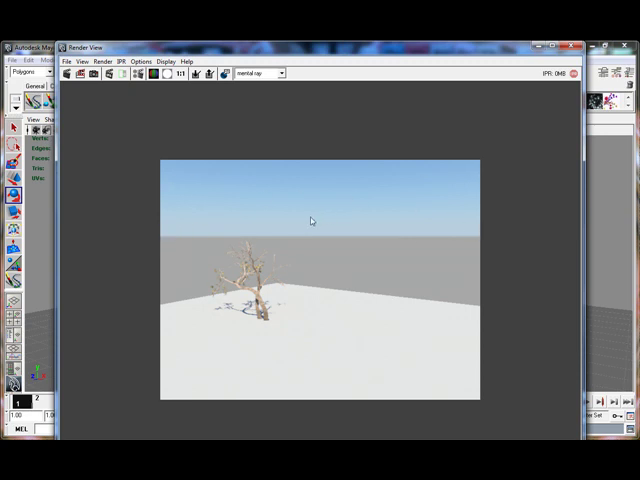
mouse_move(310, 168)
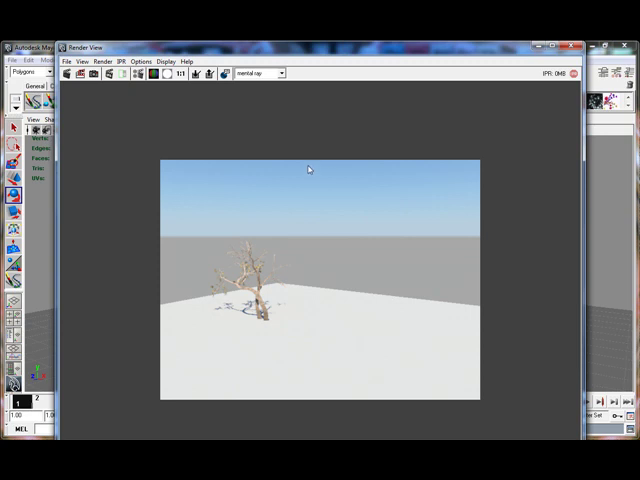
mouse_move(300, 192)
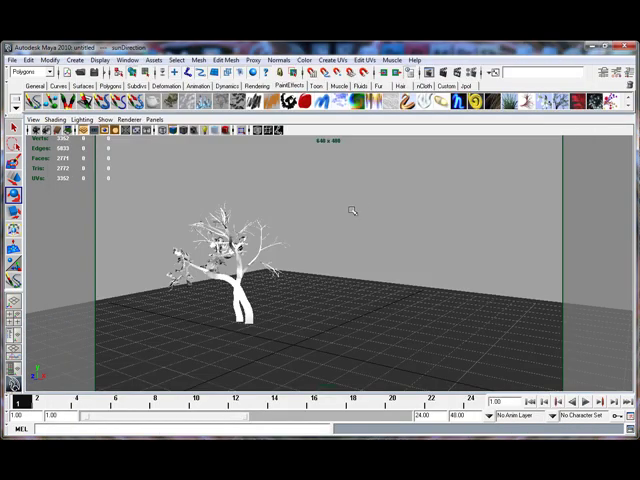
mouse_move(320, 250)
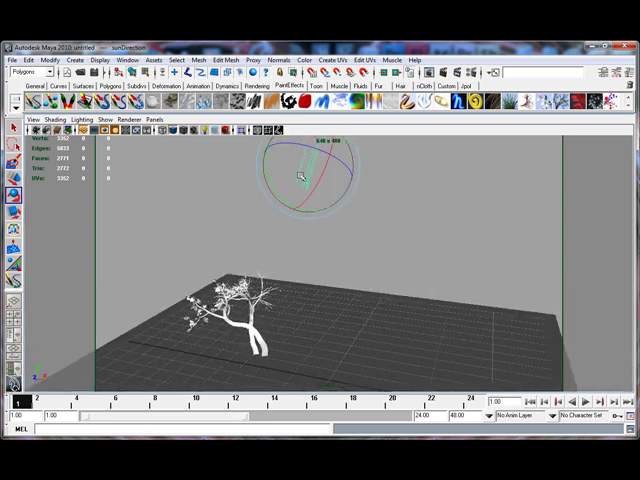
Rotate the sunDirection light down toward the horizon for a low golden sun
drag(300, 178, 316, 216)
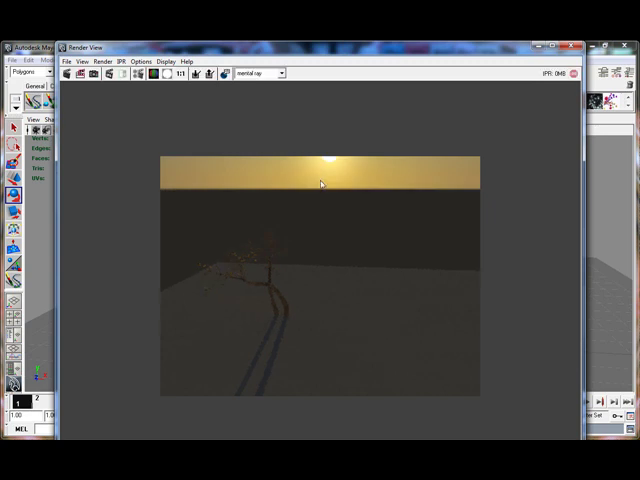
mouse_move(338, 160)
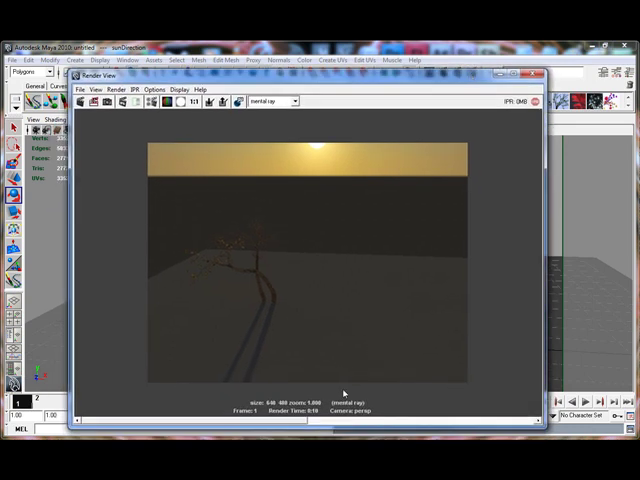
mouse_move(192, 220)
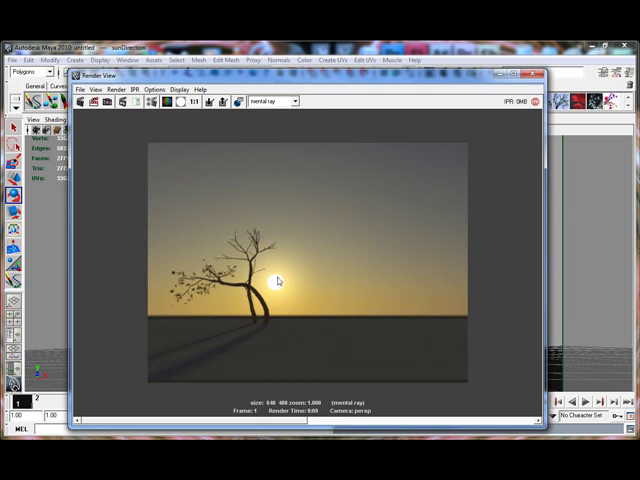
mouse_move(280, 168)
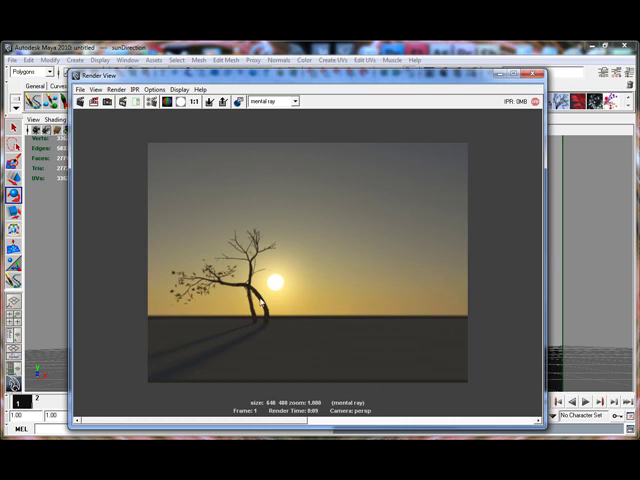
mouse_move(348, 318)
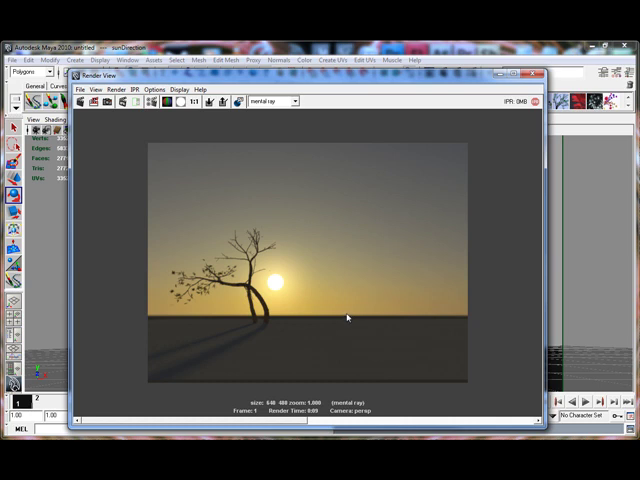
mouse_move(370, 256)
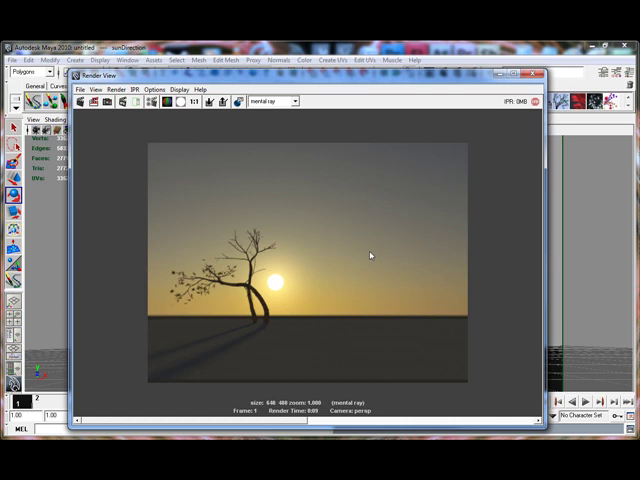